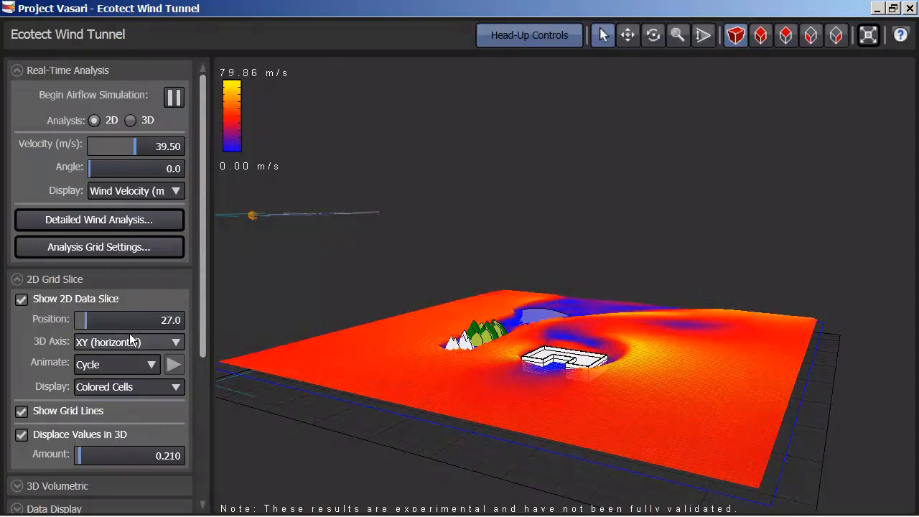
# Switch the 2D grid slice to the vertical YZ axis, reposition it, and animate its sweep through the site
pyautogui.click(175, 342)
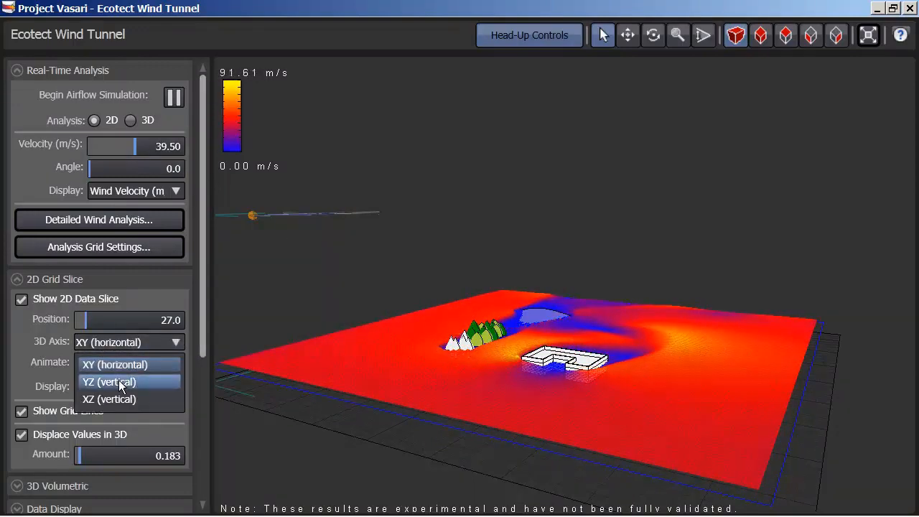
pyautogui.click(109, 382)
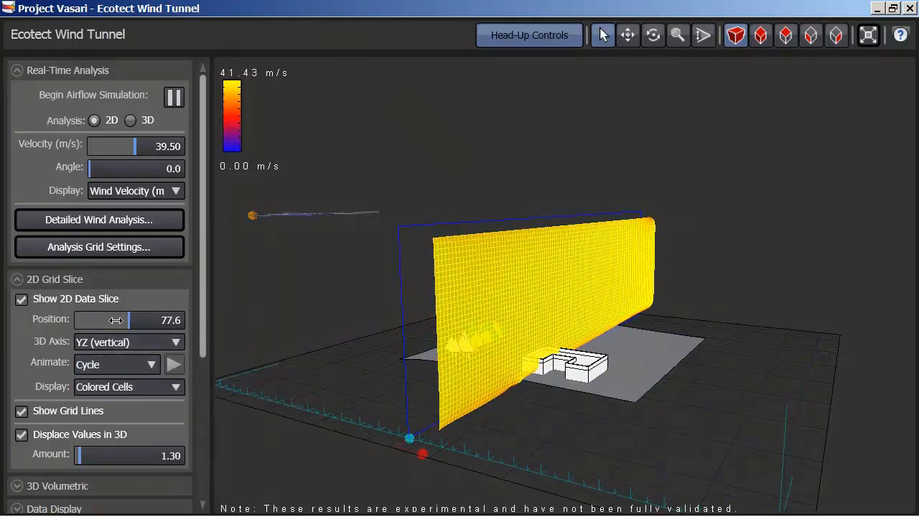
pyautogui.moveTo(115, 319); pyautogui.dragTo(141, 318)
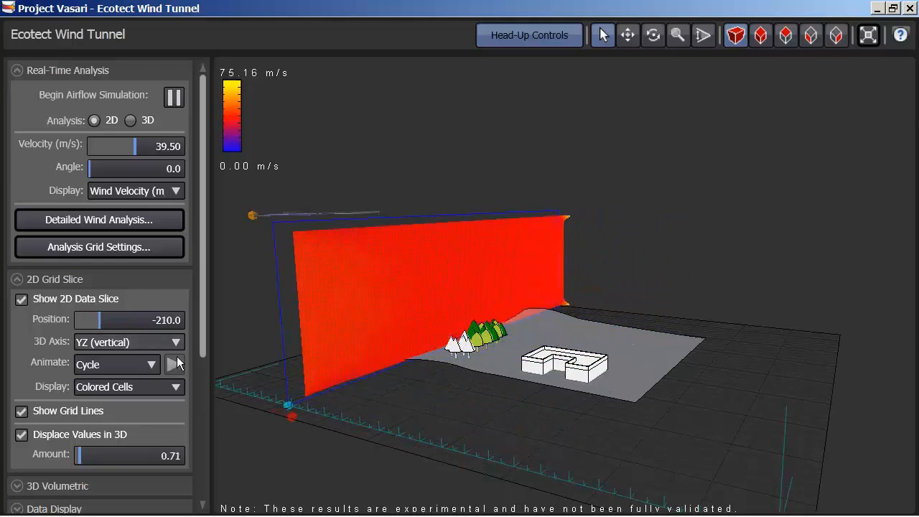
pyautogui.click(129, 342)
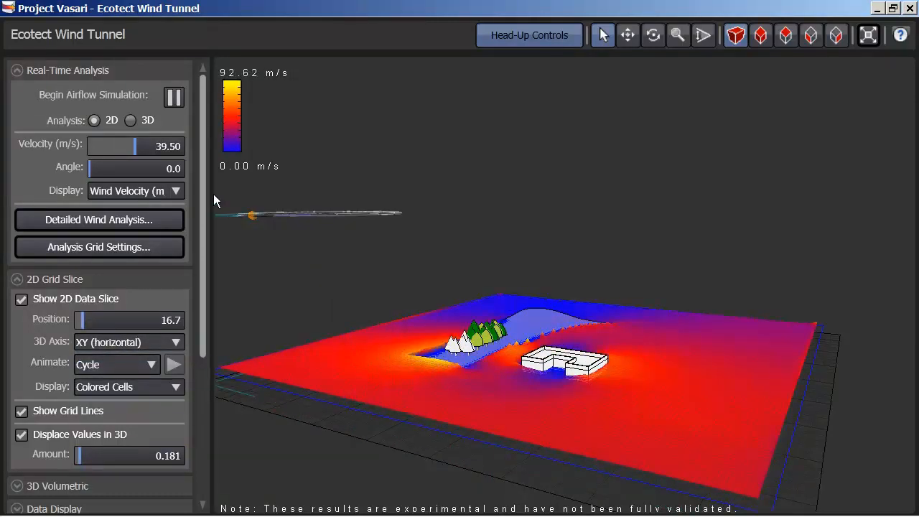
# Run the airflow analysis in 3D and hide the 2D data slice
pyautogui.click(129, 121)
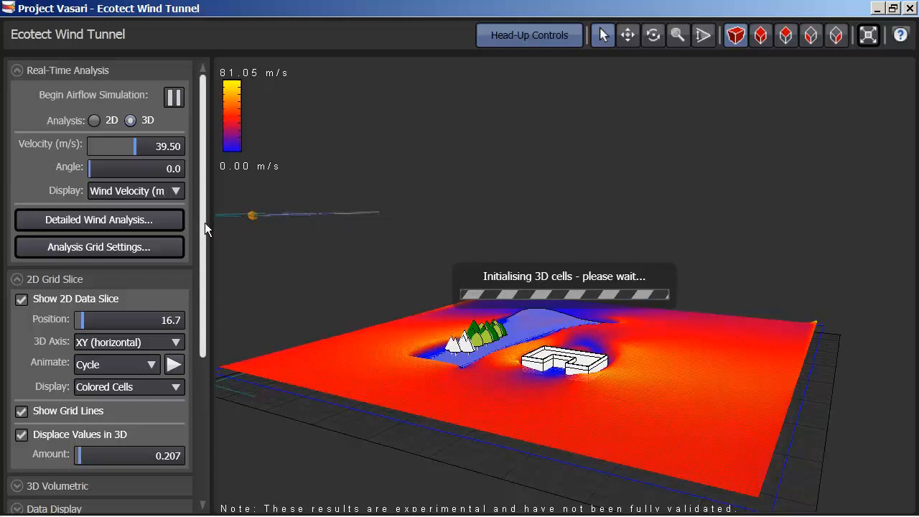
pyautogui.scroll(-3)
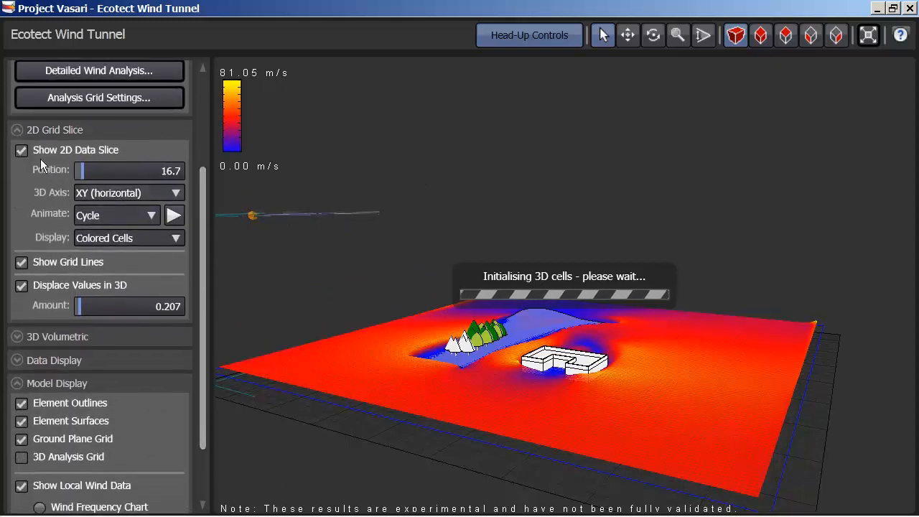
pyautogui.click(20, 150)
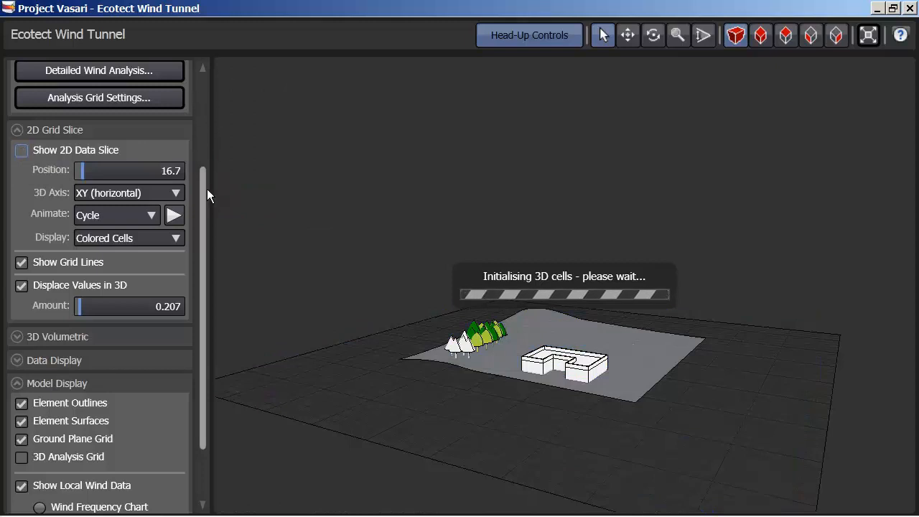
# Set the 3D volumetric display to Flow Lines
pyautogui.scroll(-3)
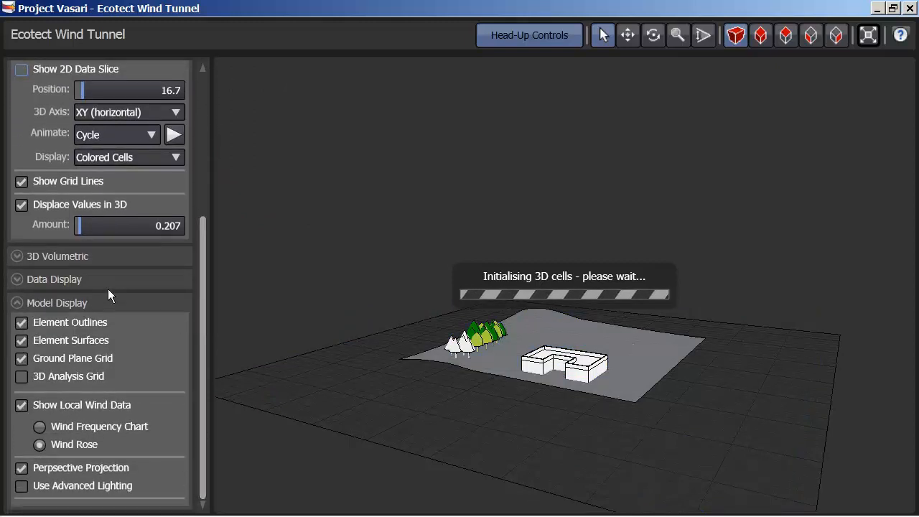
pyautogui.click(18, 255)
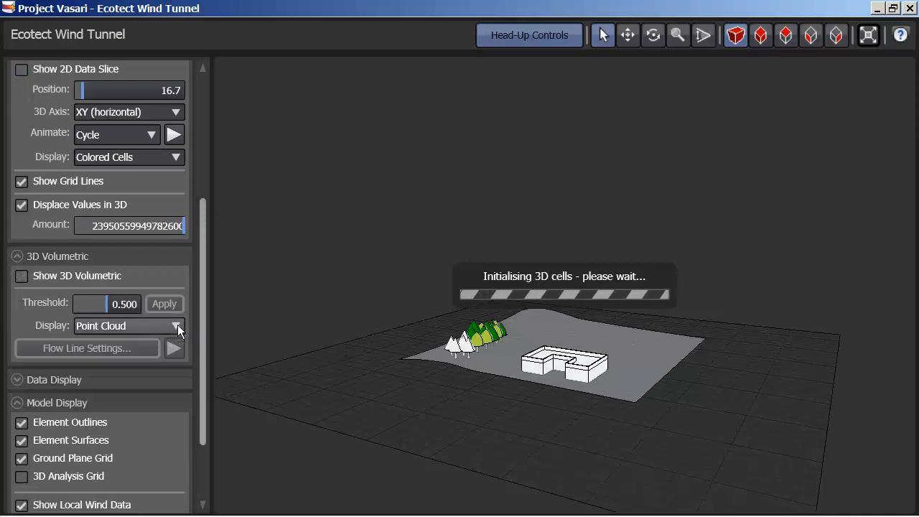
pyautogui.click(175, 324)
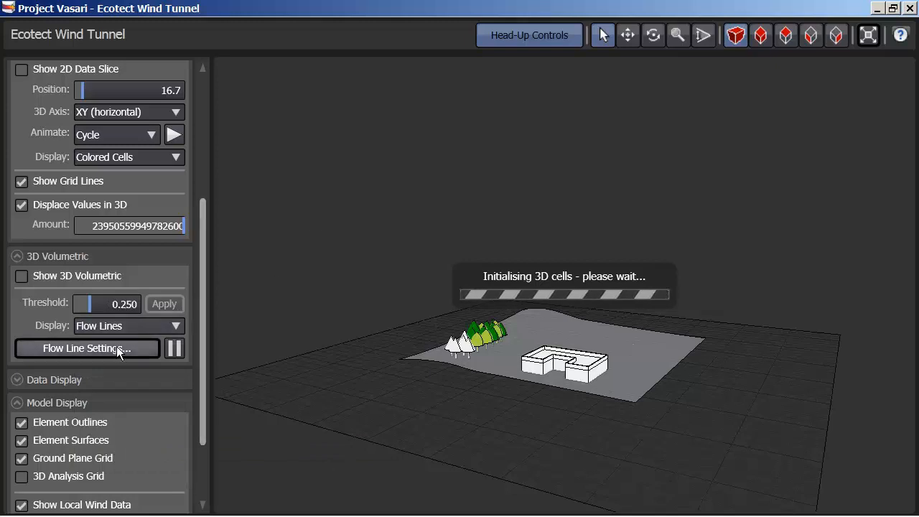
pyautogui.click(86, 349)
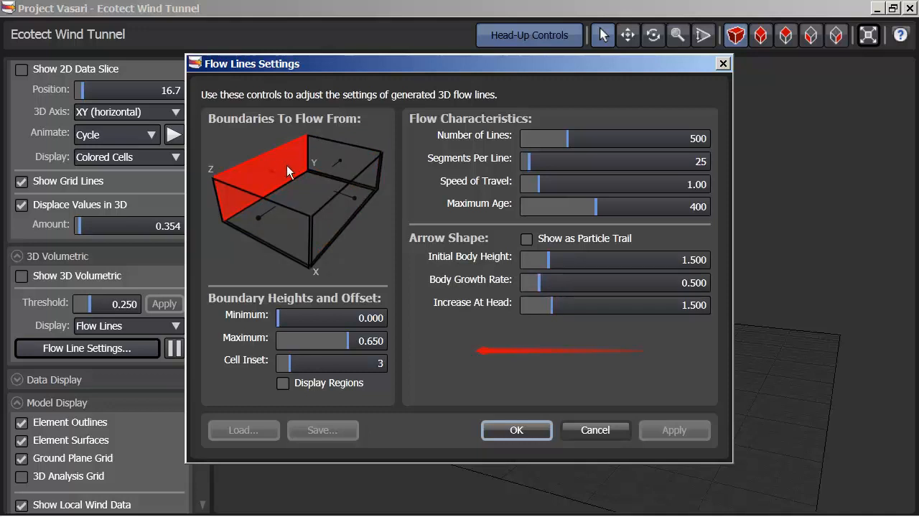
pyautogui.moveTo(280, 175)
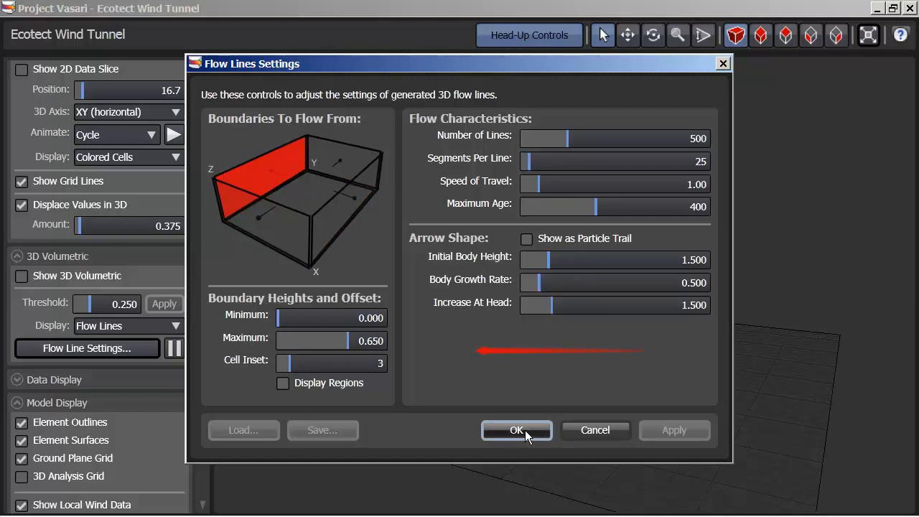
pyautogui.click(517, 430)
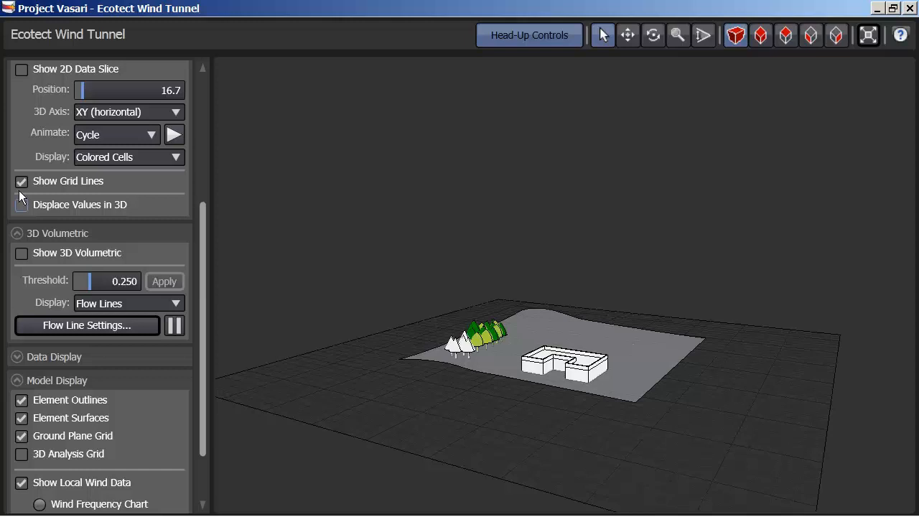
# Hide the slice grid lines and show the 3D volumetric flow lines streaming toward the site
pyautogui.scroll(3)
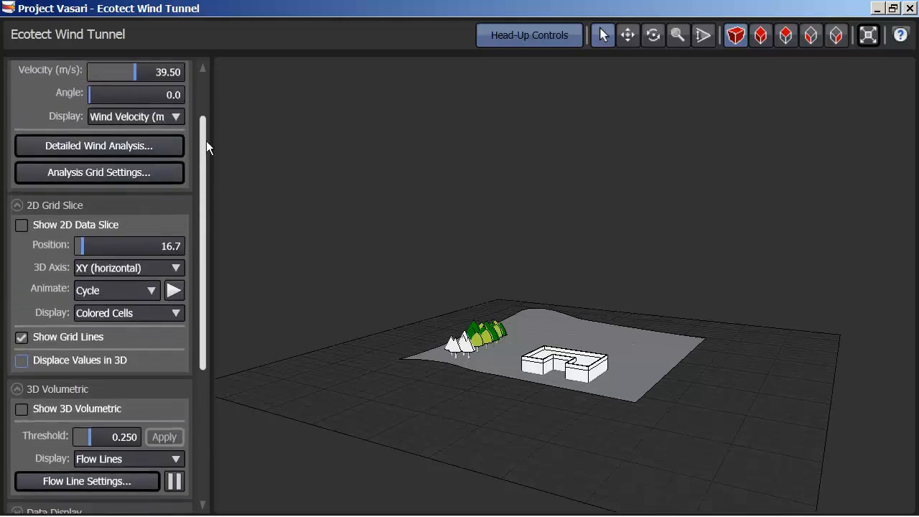
pyautogui.click(21, 336)
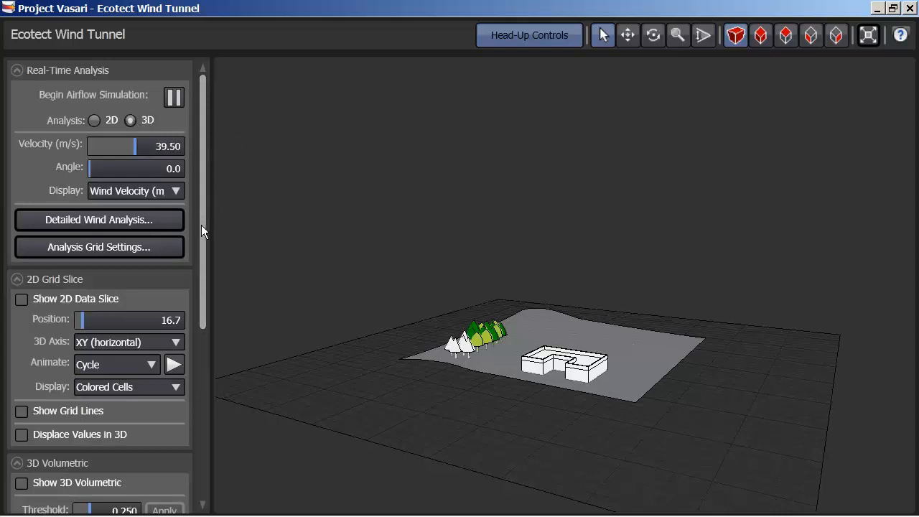
pyautogui.scroll(-3)
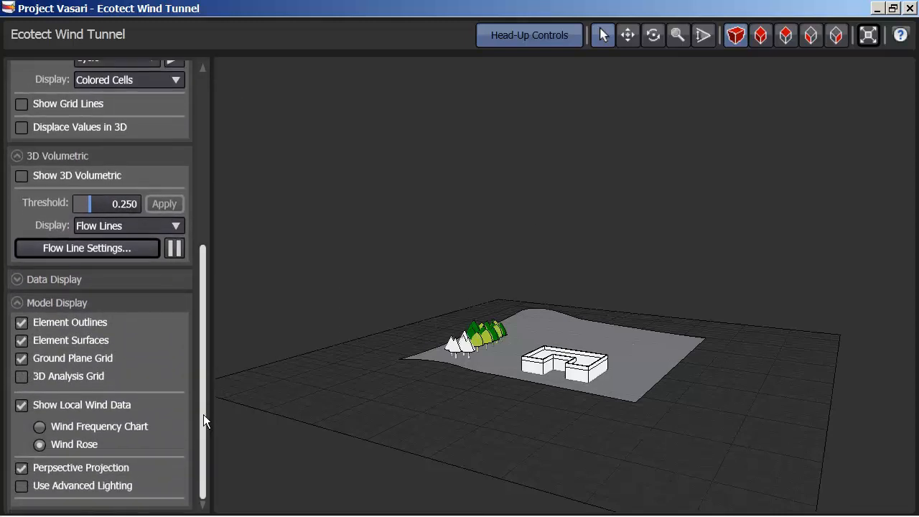
pyautogui.click(22, 175)
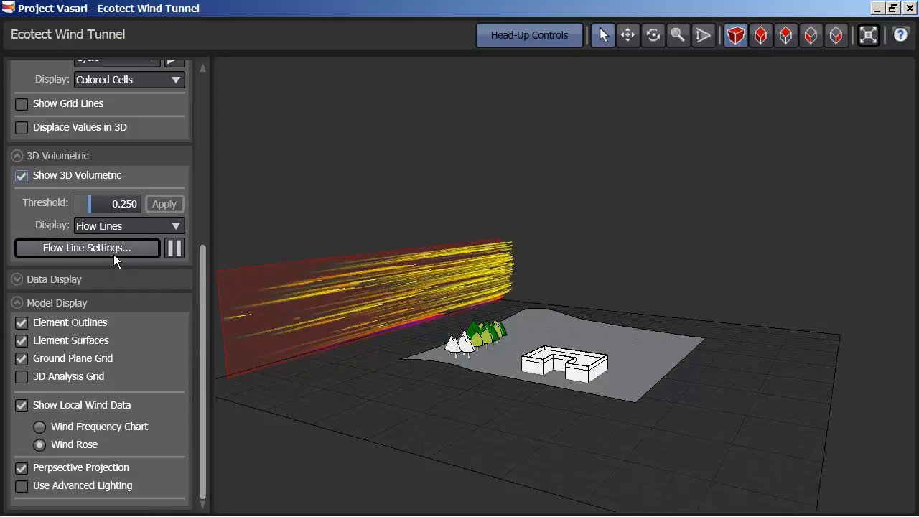
# Start the flow lines from a different boundary face so they stream across the whole site
pyautogui.click(86, 247)
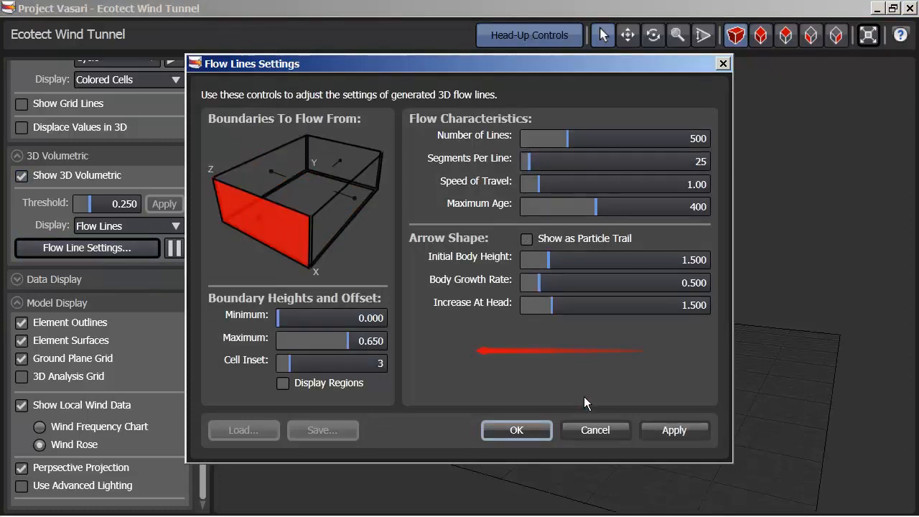
pyautogui.click(517, 431)
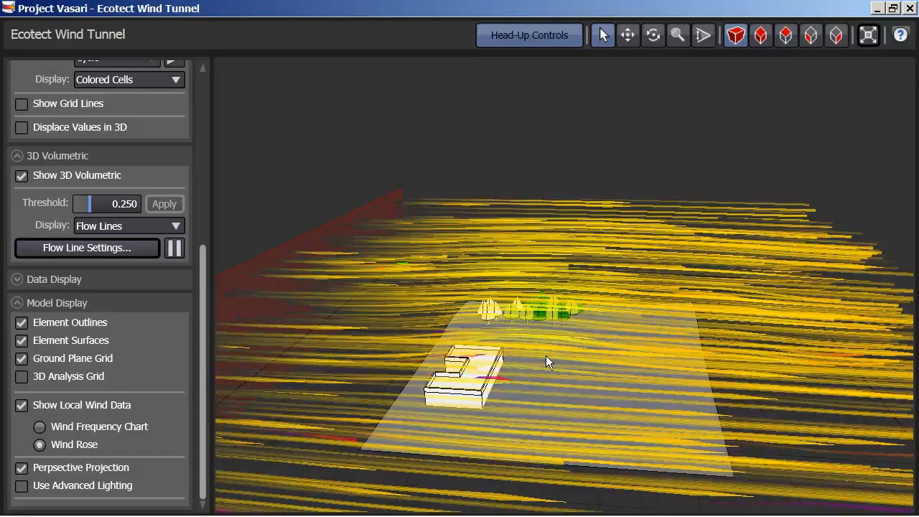
# Orbit and zoom around the building and trees to inspect the flow lines passing them
pyautogui.moveTo(548, 362); pyautogui.dragTo(530, 293)
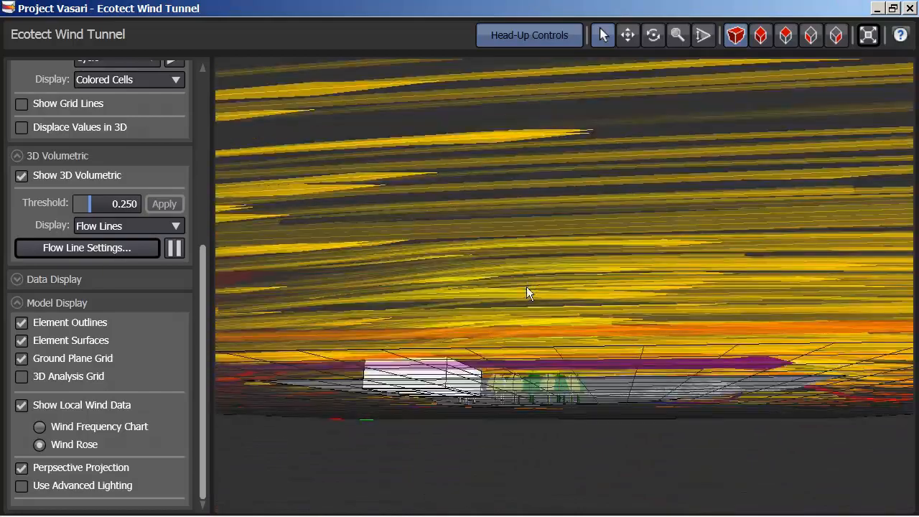
pyautogui.moveTo(528, 293); pyautogui.dragTo(553, 374)
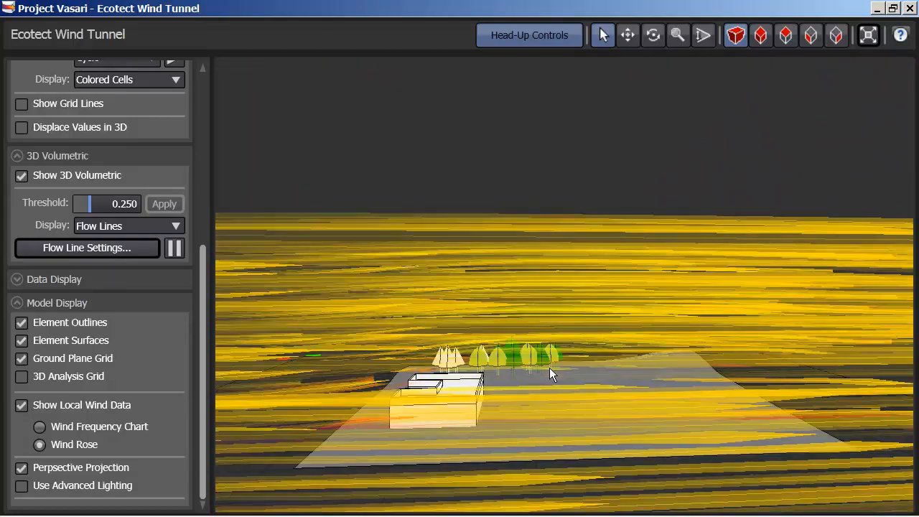
pyautogui.moveTo(553, 374); pyautogui.dragTo(524, 366)
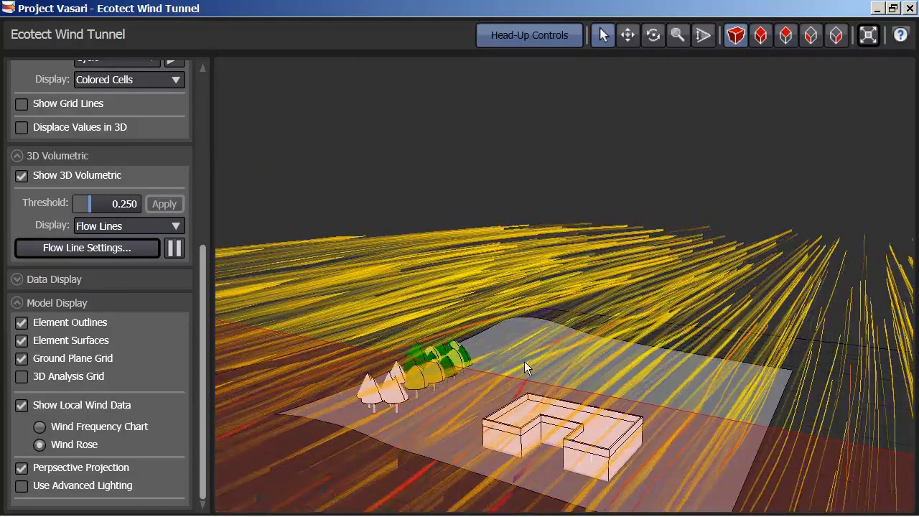
pyautogui.moveTo(524, 366); pyautogui.dragTo(457, 402)
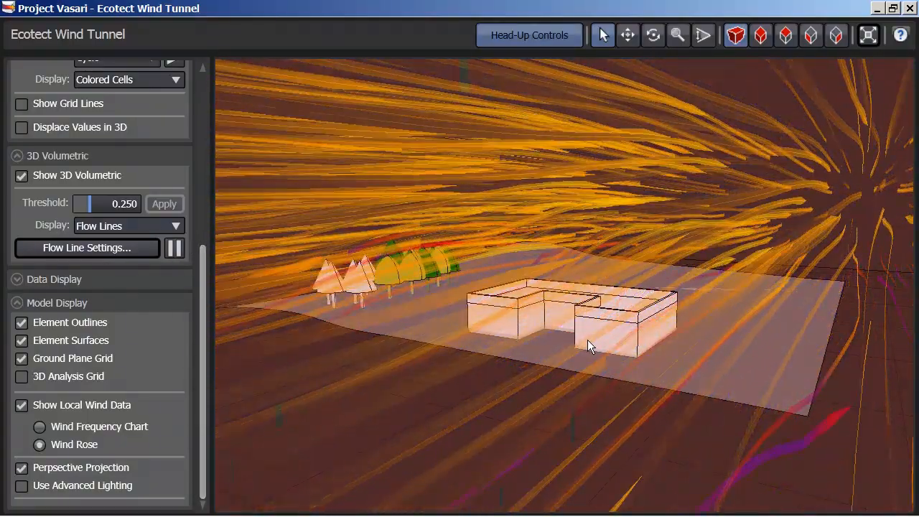
pyautogui.moveTo(589, 345); pyautogui.dragTo(488, 345)
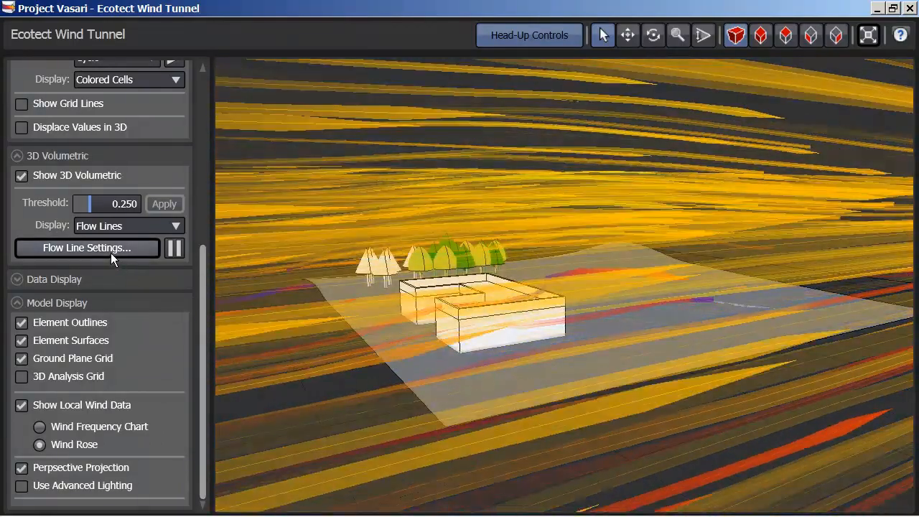
# Lower the Number of Lines in the flow line settings from 500 to 200
pyautogui.click(86, 246)
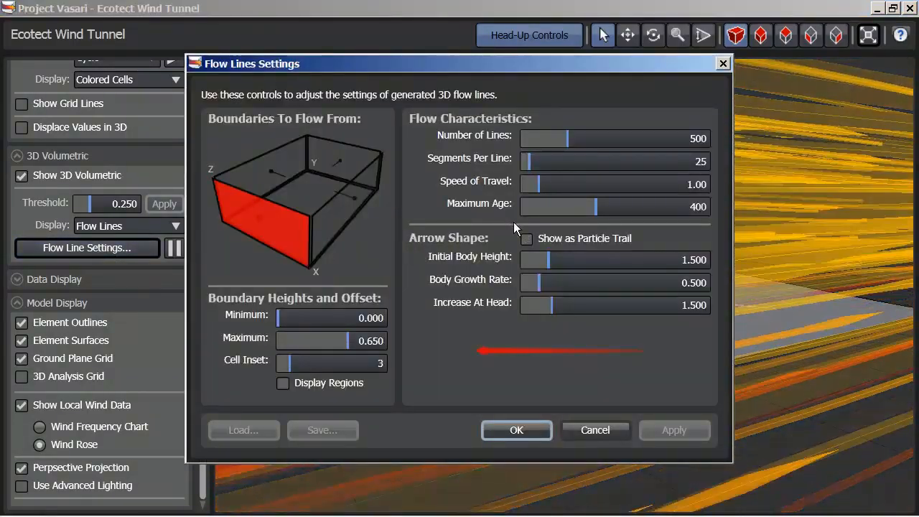
pyautogui.moveTo(567, 138)
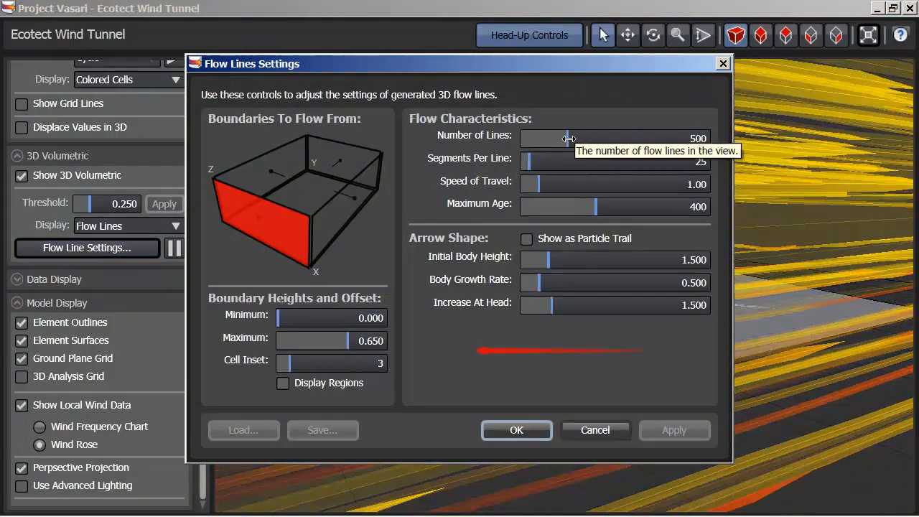
pyautogui.moveTo(567, 137); pyautogui.dragTo(534, 138)
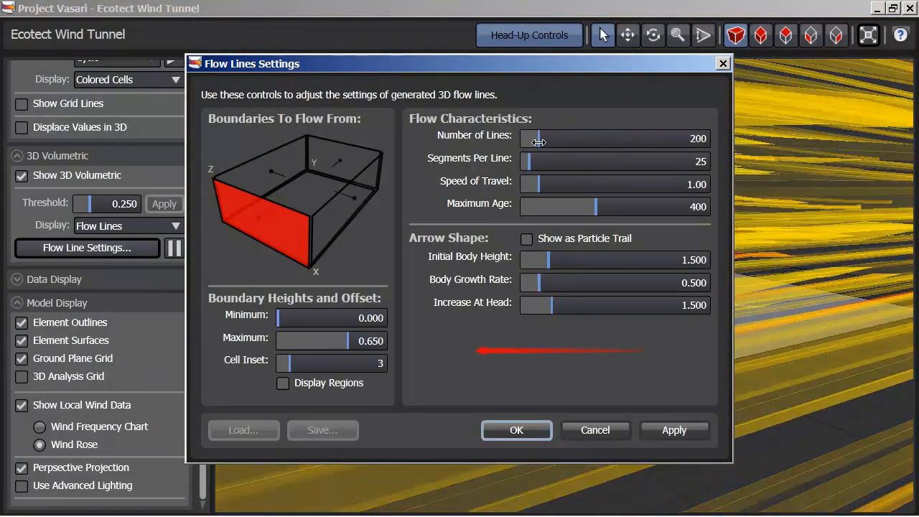